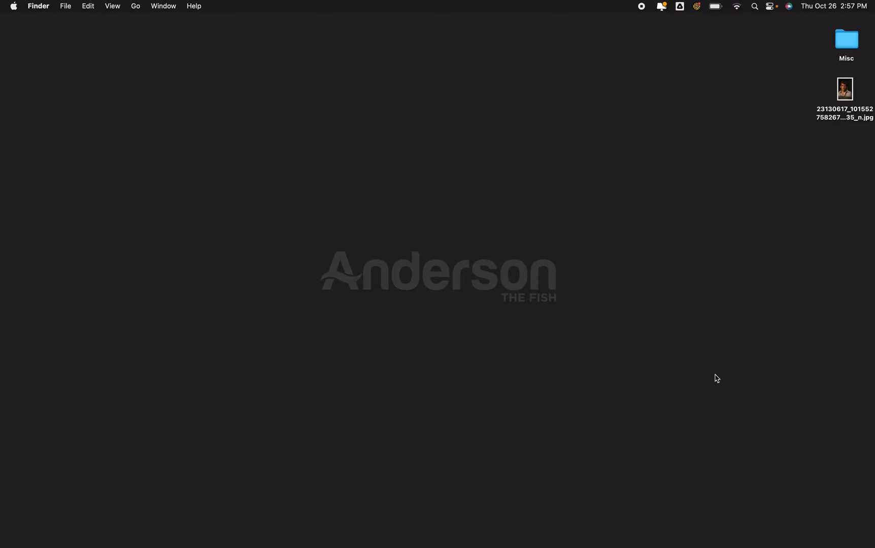
pyautogui.moveTo(339, 527)
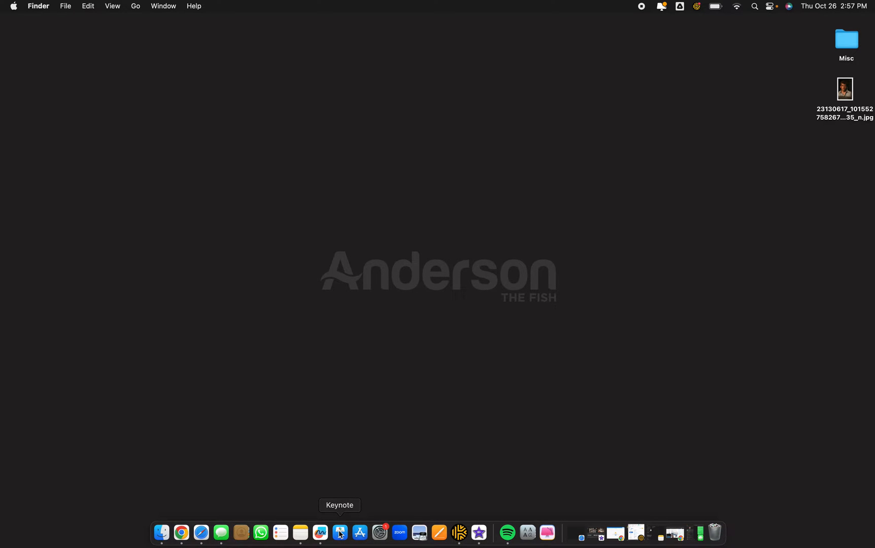
# Launch Keynote and create a new presentation using the Basic White theme.
pyautogui.click(339, 531)
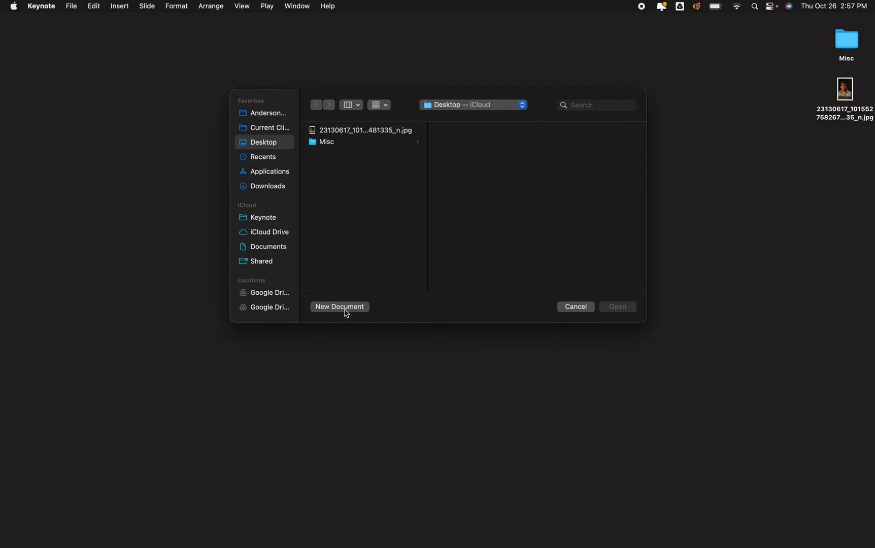
pyautogui.click(339, 306)
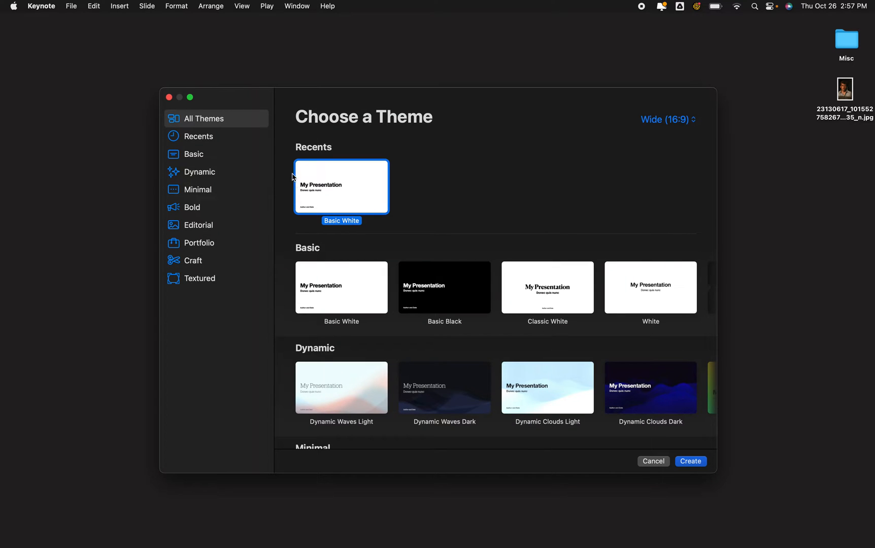
pyautogui.click(691, 461)
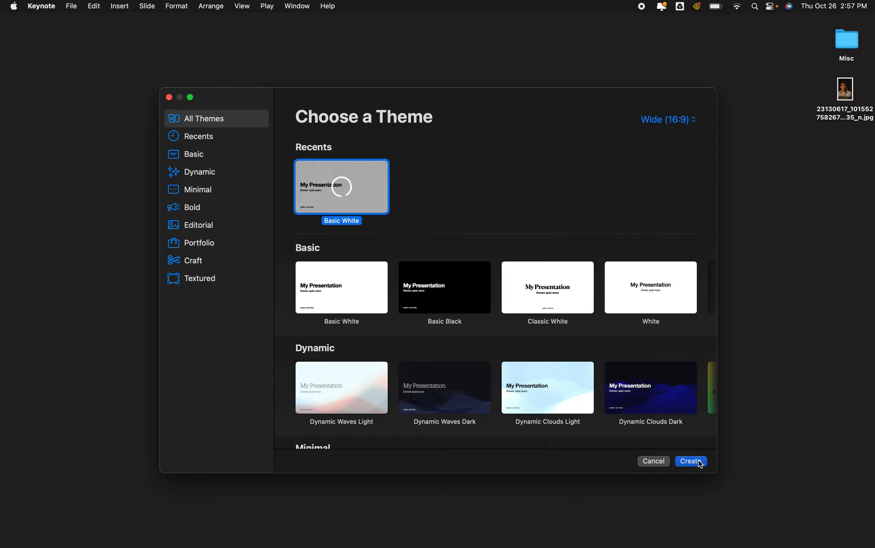
pyautogui.click(691, 461)
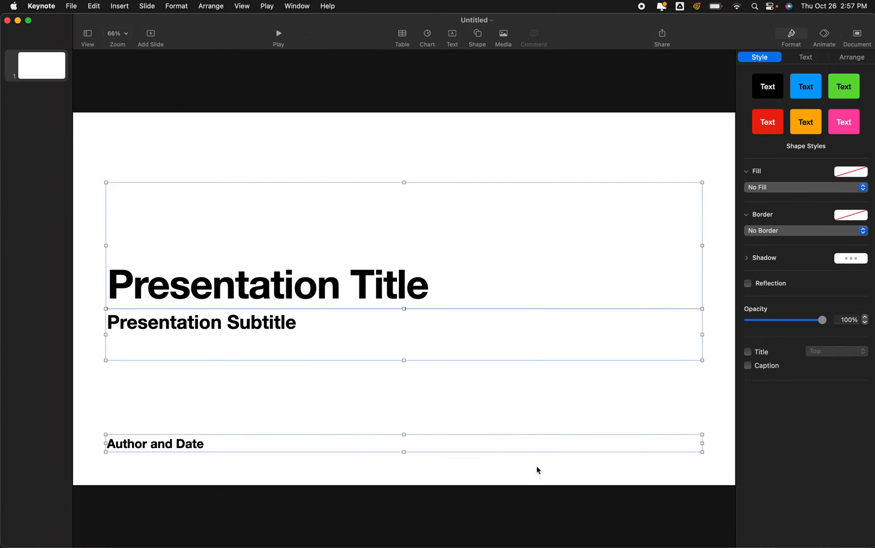
# Set a custom 2000 × 2000 slide size and drag the portrait photo toward the centre.
pyautogui.click(858, 33)
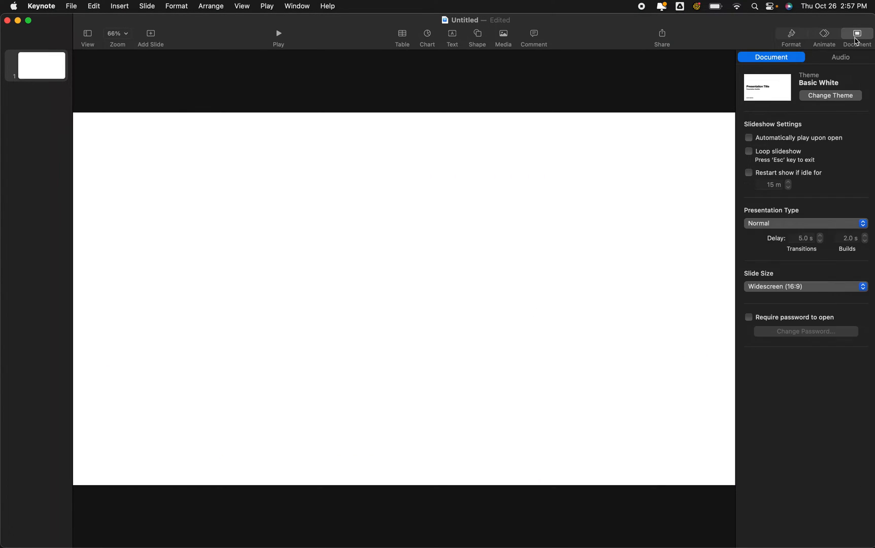
pyautogui.click(805, 287)
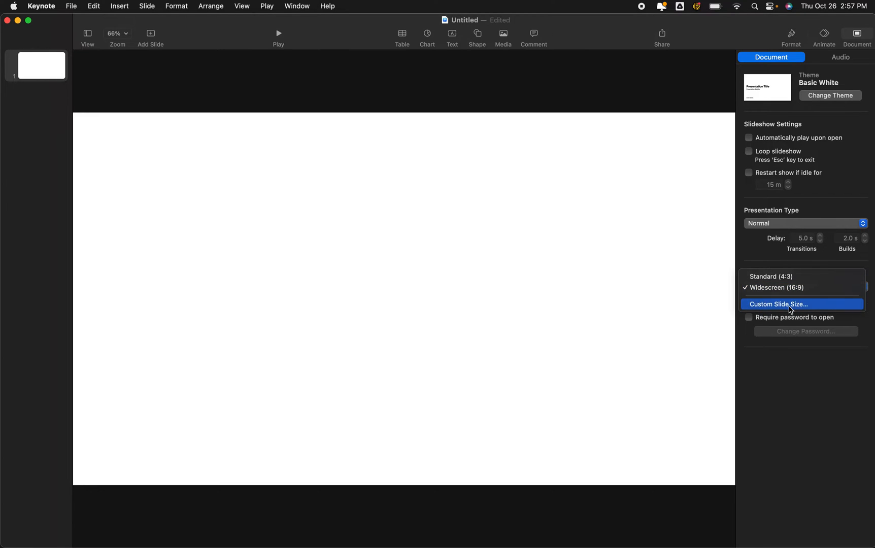
pyautogui.click(778, 304)
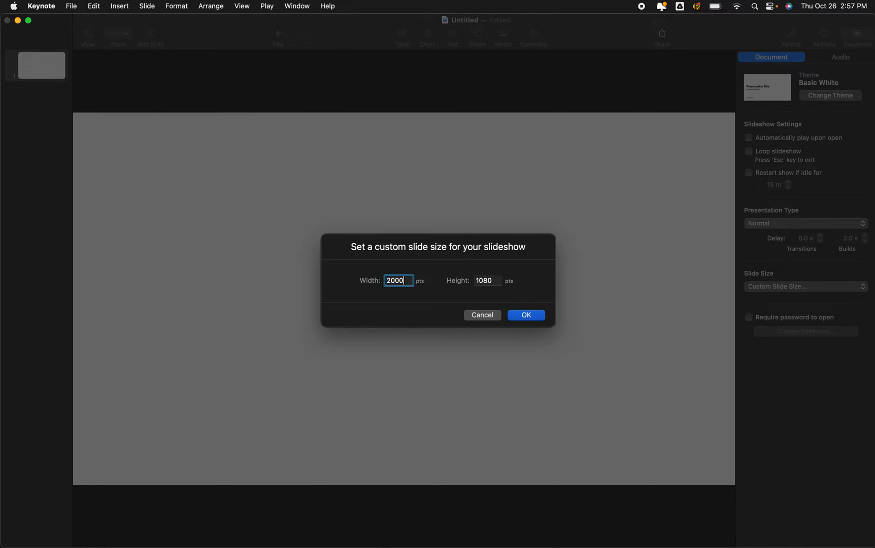
pyautogui.click(526, 314)
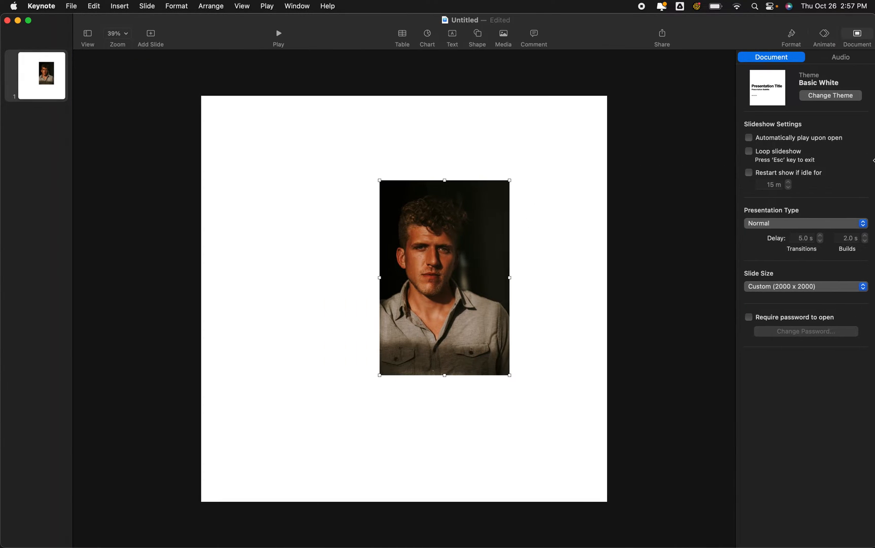
pyautogui.moveTo(443, 277); pyautogui.dragTo(381, 320)
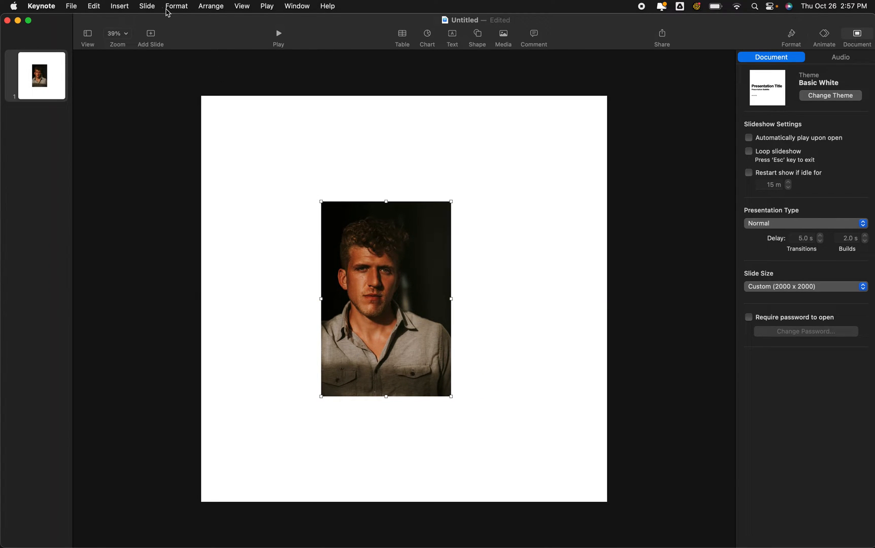
# Apply an oval mask to the portrait photo from the Format menu.
pyautogui.click(176, 6)
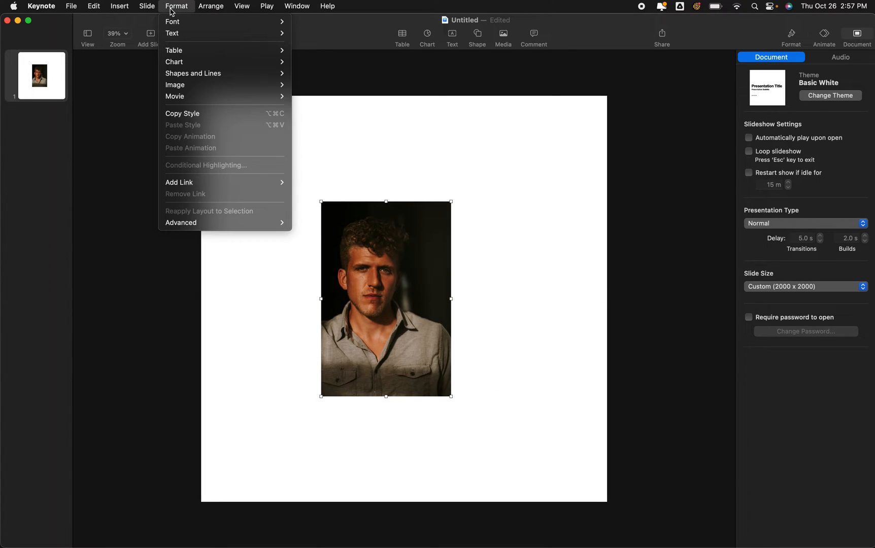
pyautogui.moveTo(174, 85)
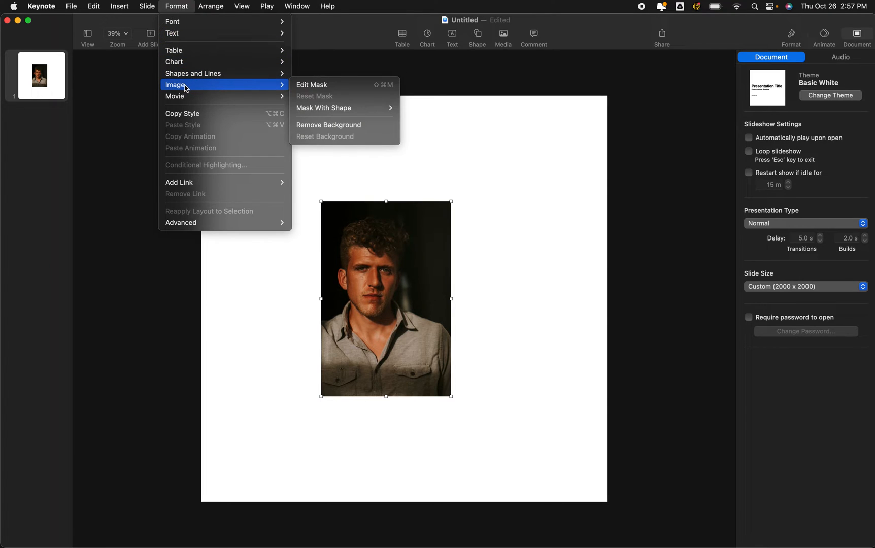
pyautogui.moveTo(311, 85)
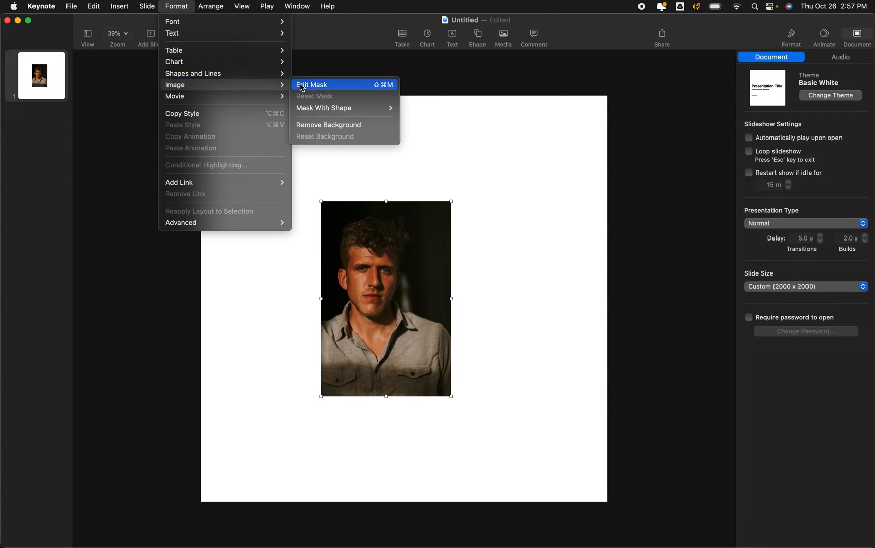
pyautogui.moveTo(341, 107)
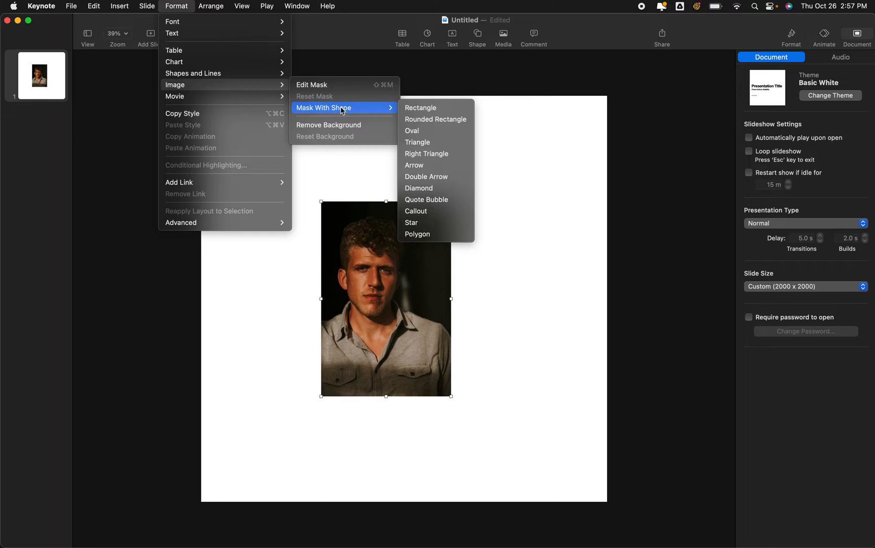
pyautogui.moveTo(421, 136)
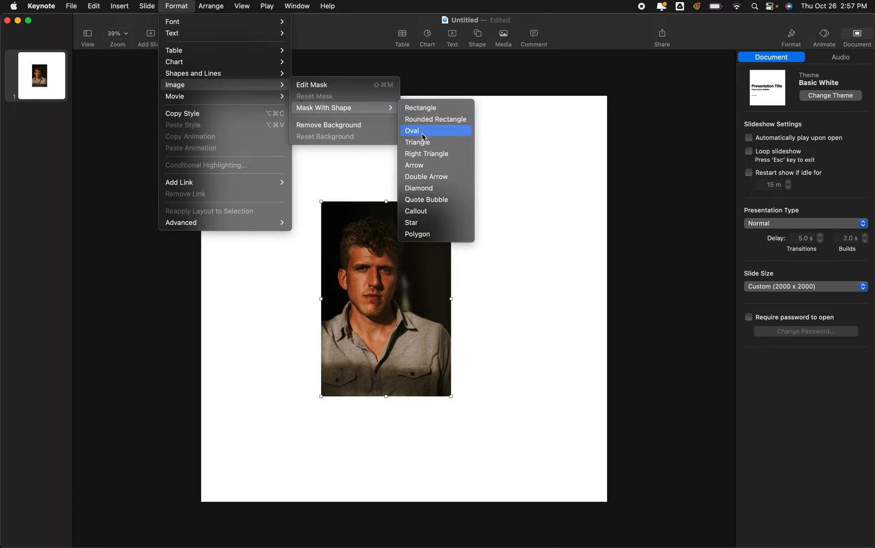
pyautogui.moveTo(420, 137)
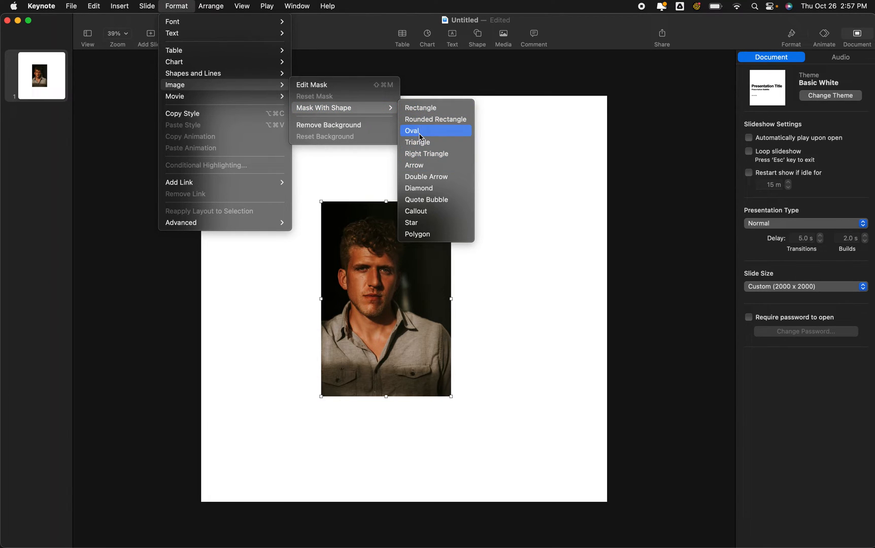
pyautogui.click(412, 130)
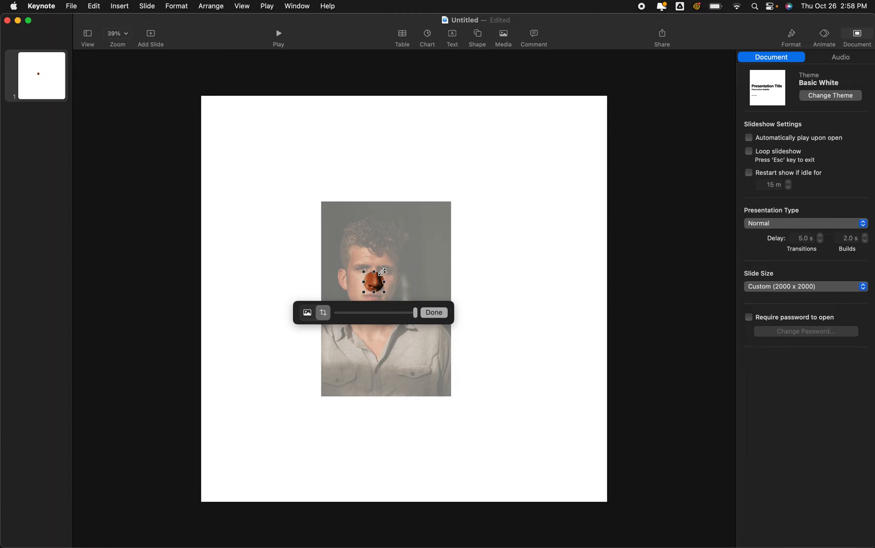
# Drag the mask handles until the oval becomes a large circle over the head.
pyautogui.moveTo(385, 290); pyautogui.dragTo(454, 203)
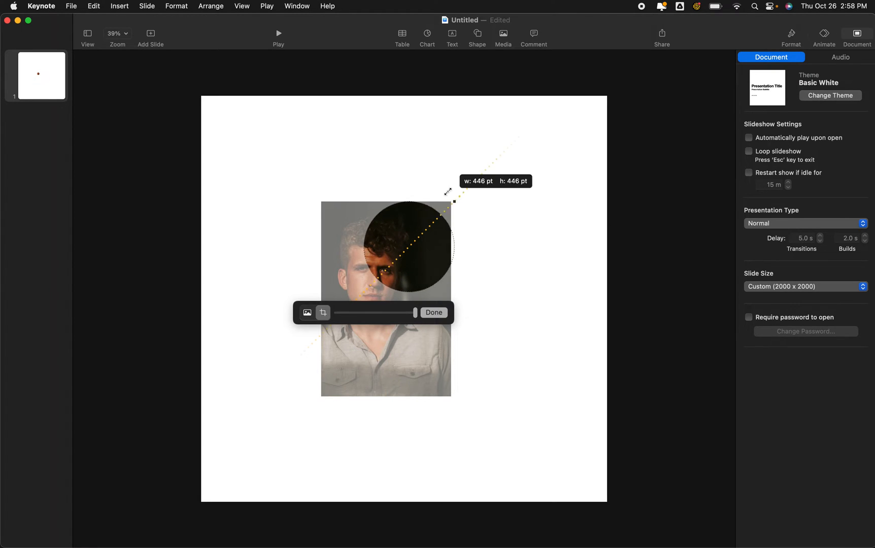
pyautogui.moveTo(453, 201); pyautogui.dragTo(432, 222)
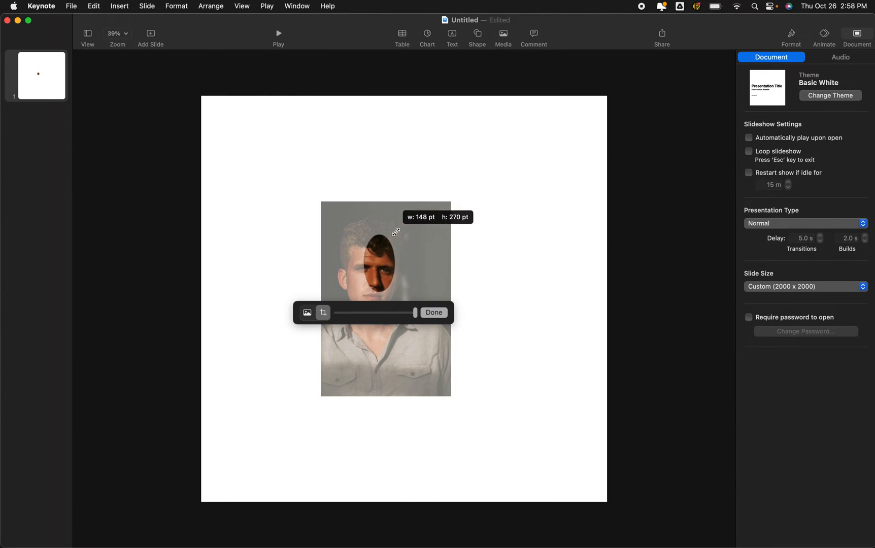
pyautogui.moveTo(393, 231); pyautogui.dragTo(432, 223)
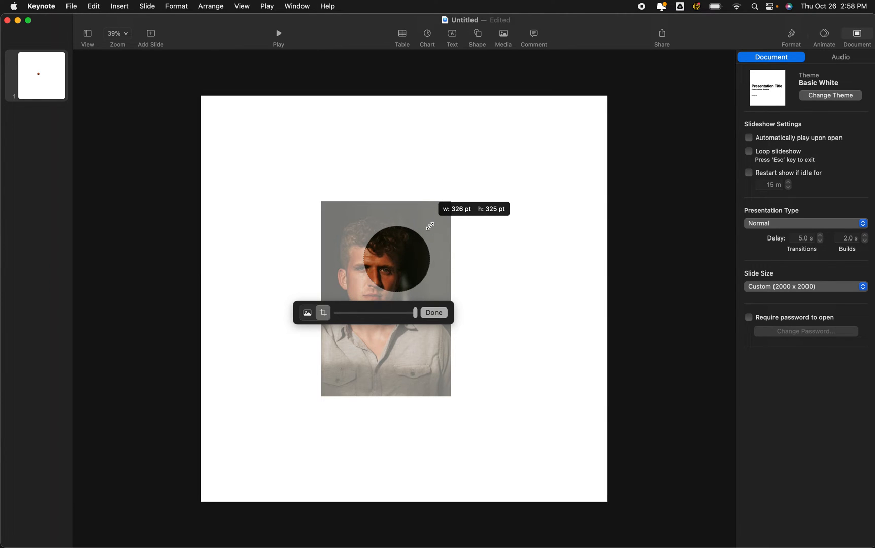
pyautogui.moveTo(430, 226); pyautogui.dragTo(381, 272)
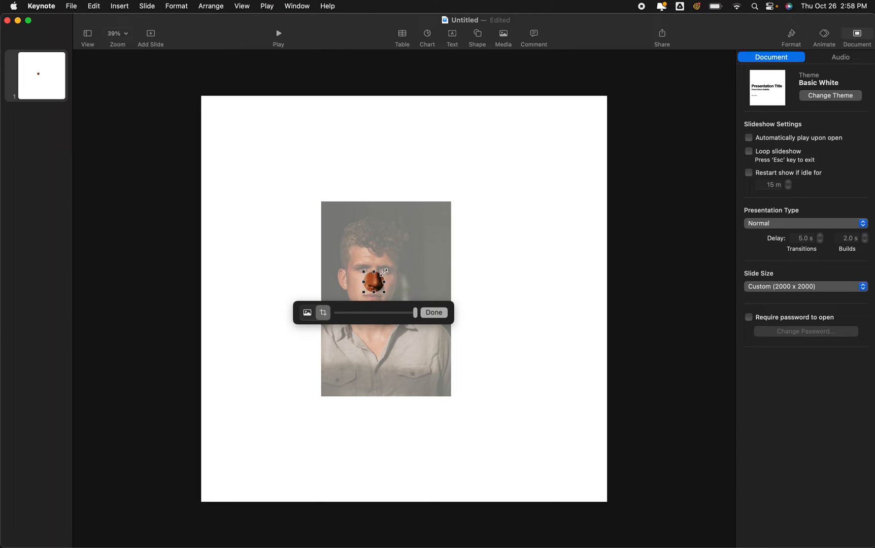
pyautogui.moveTo(386, 287); pyautogui.dragTo(473, 183)
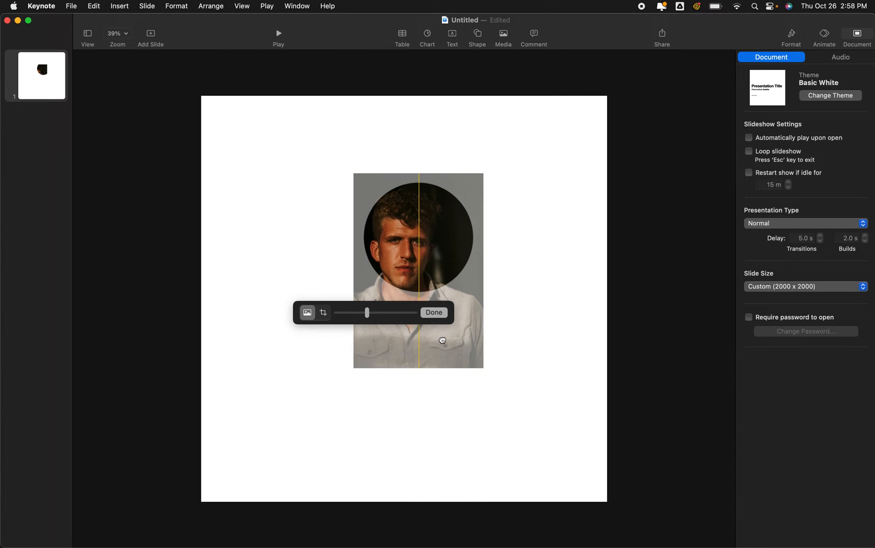
# Shift the photo to centre the face in the circle, then finish mask editing.
pyautogui.moveTo(441, 340); pyautogui.dragTo(448, 338)
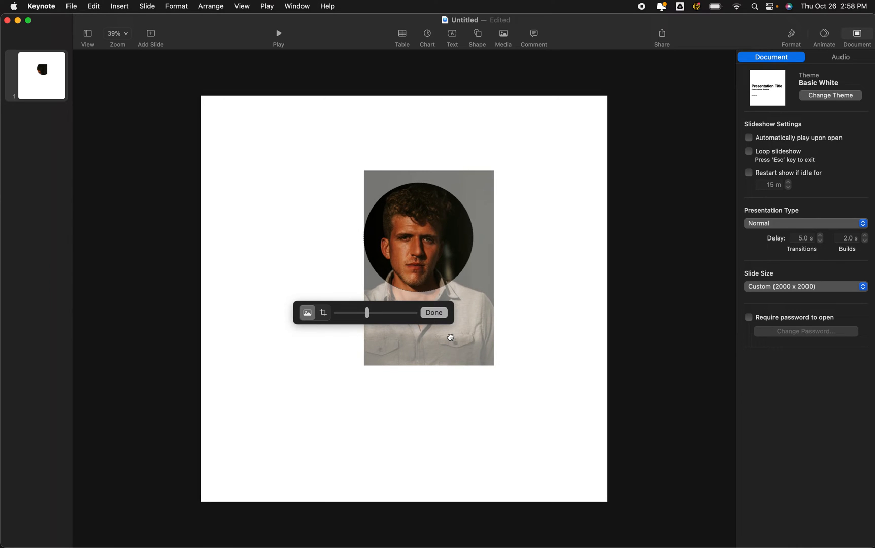
pyautogui.click(434, 312)
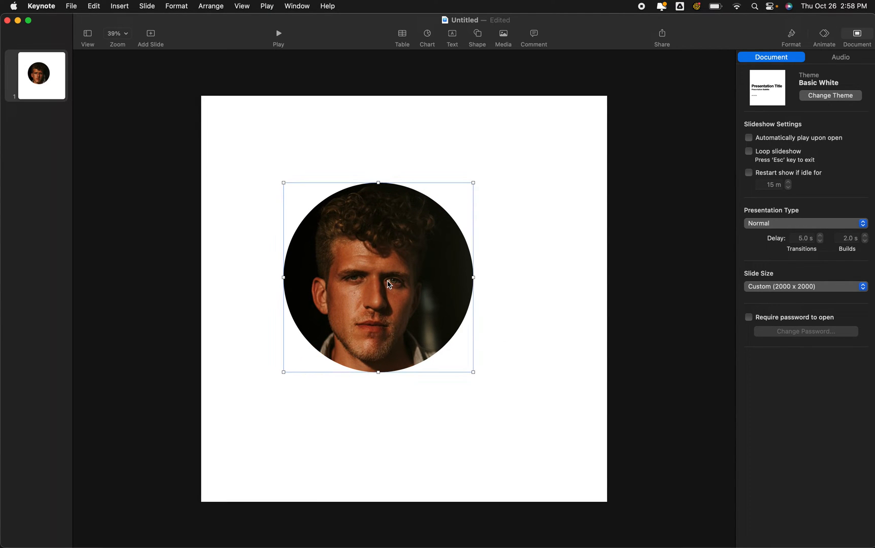
# Centre the round portrait on the slide and enlarge the photo inside its mask.
pyautogui.moveTo(378, 276); pyautogui.dragTo(413, 263)
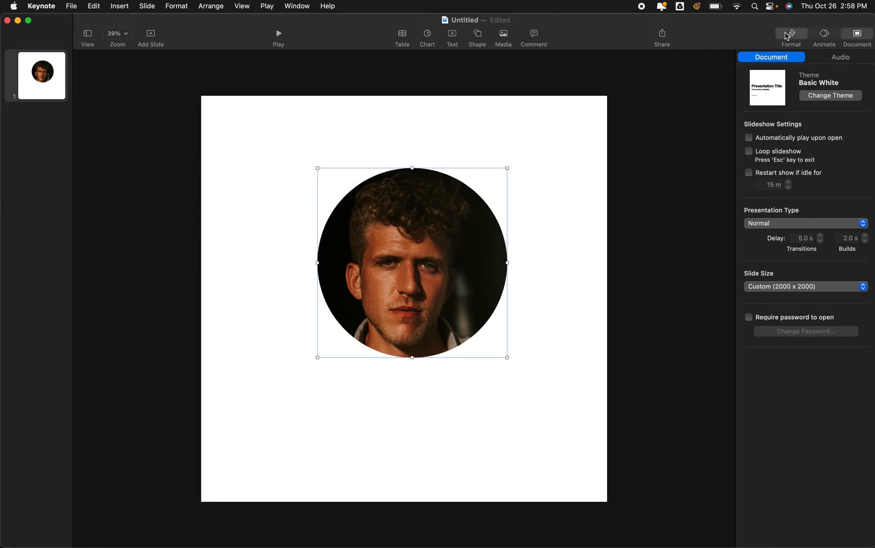
pyautogui.click(805, 57)
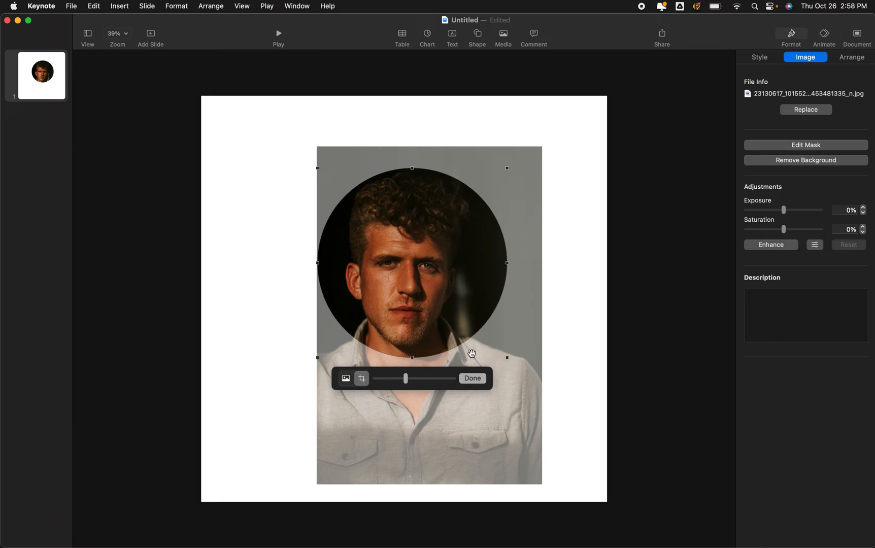
pyautogui.moveTo(406, 379); pyautogui.dragTo(405, 378)
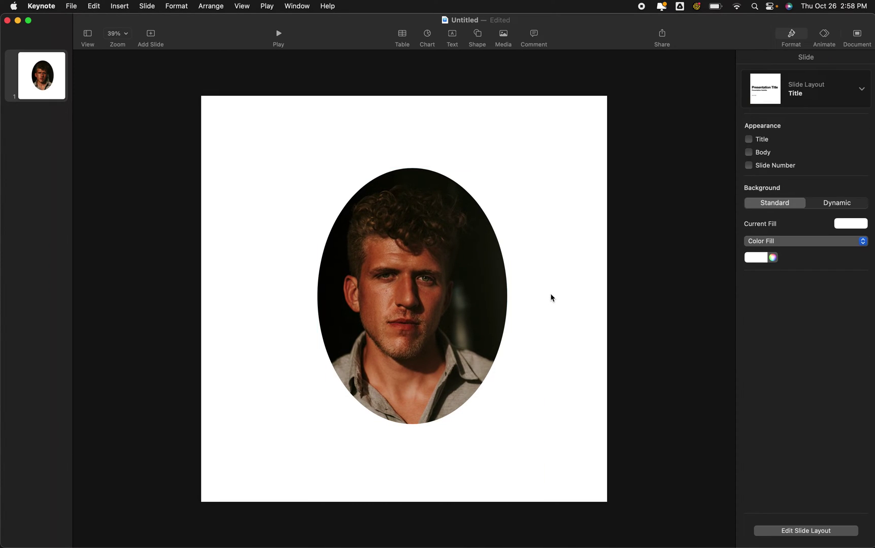
pyautogui.click(412, 272)
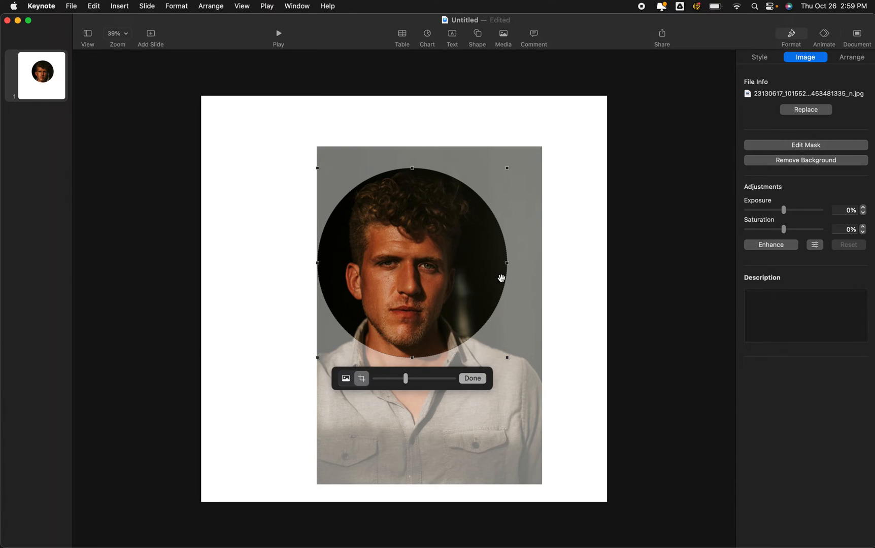
pyautogui.click(472, 378)
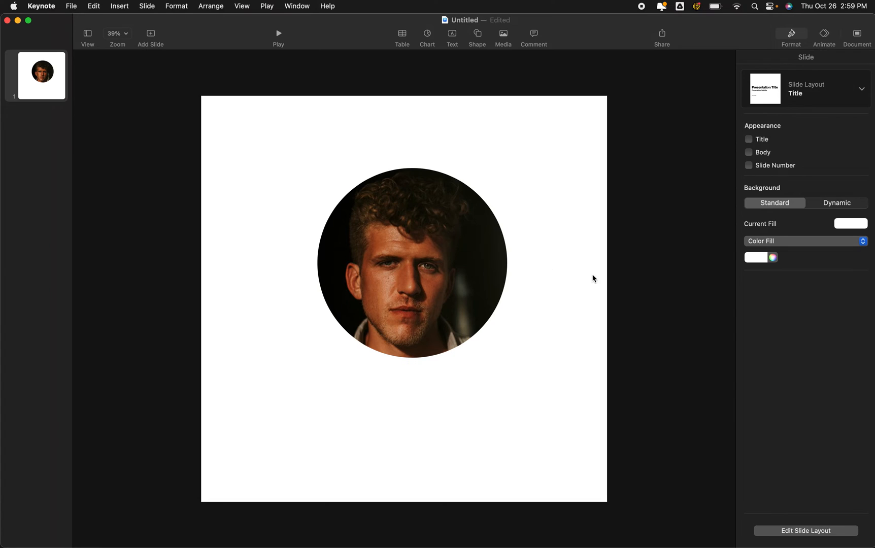
# Select the circular portrait image on the slide.
pyautogui.click(404, 263)
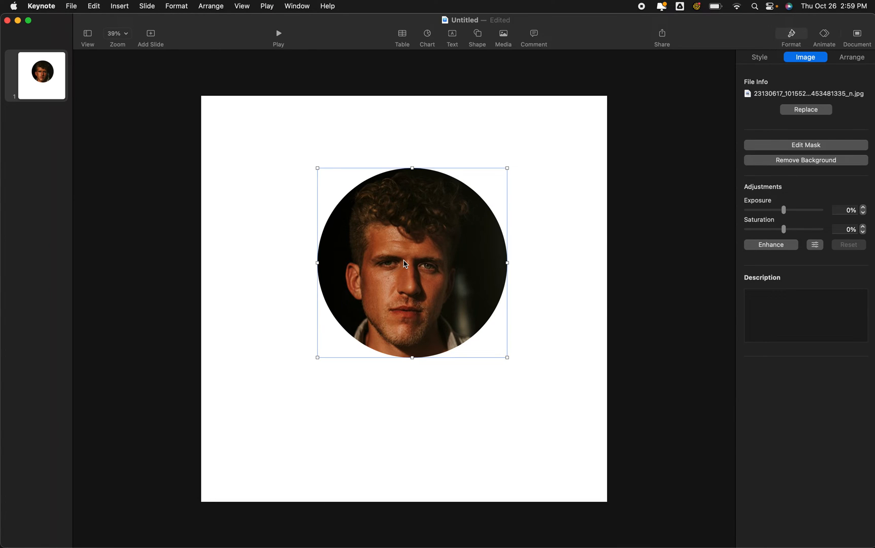
pyautogui.moveTo(562, 257)
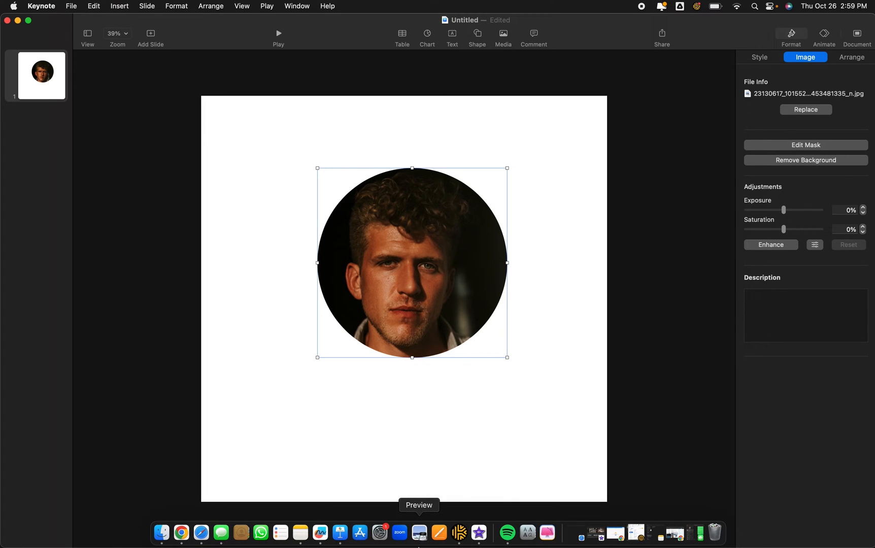
# Copy the circular portrait and create a new Preview document from the clipboard.
pyautogui.click(419, 532)
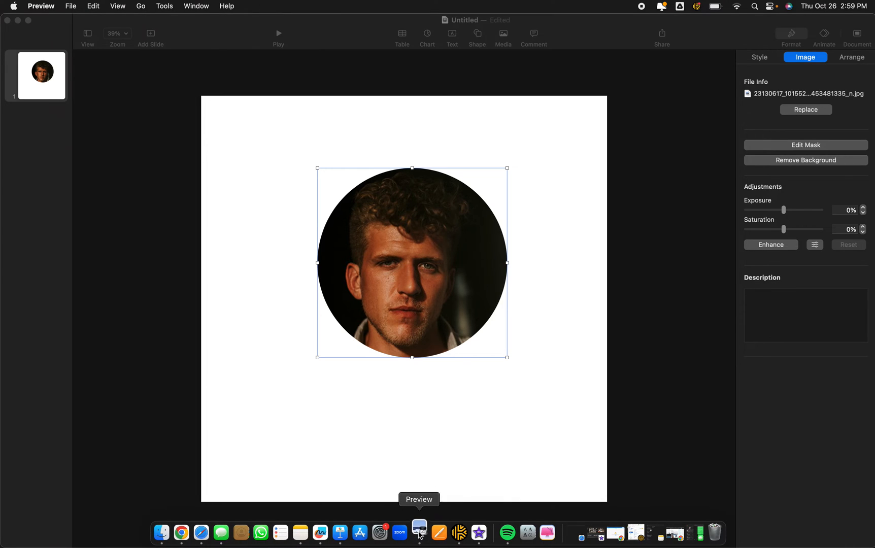
pyautogui.click(805, 109)
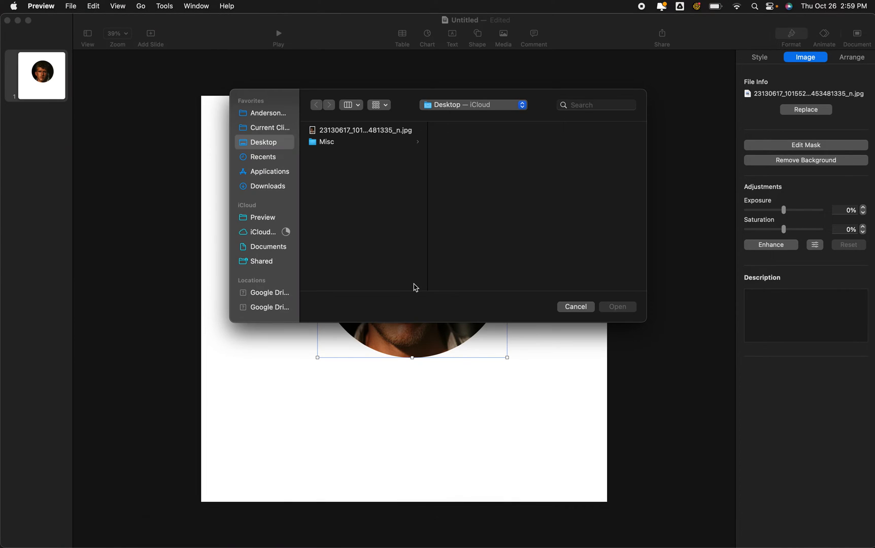
pyautogui.click(70, 6)
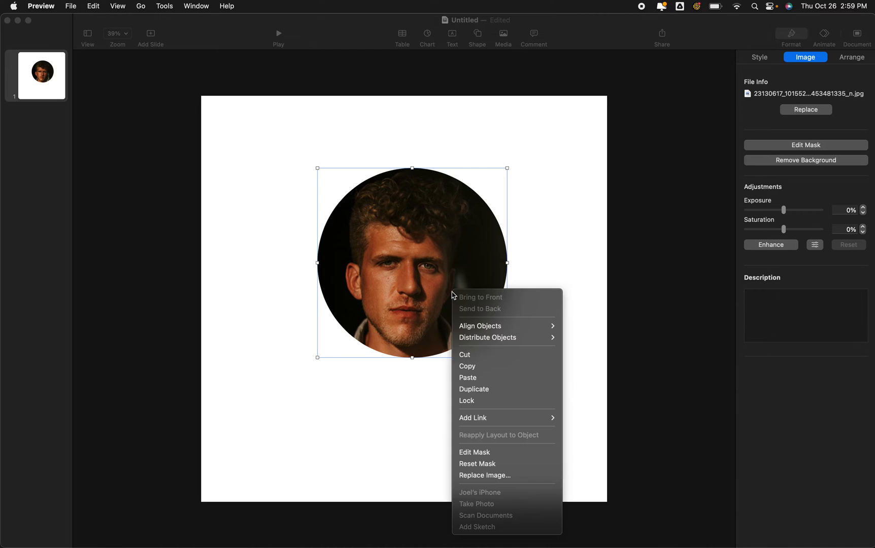
pyautogui.moveTo(470, 366)
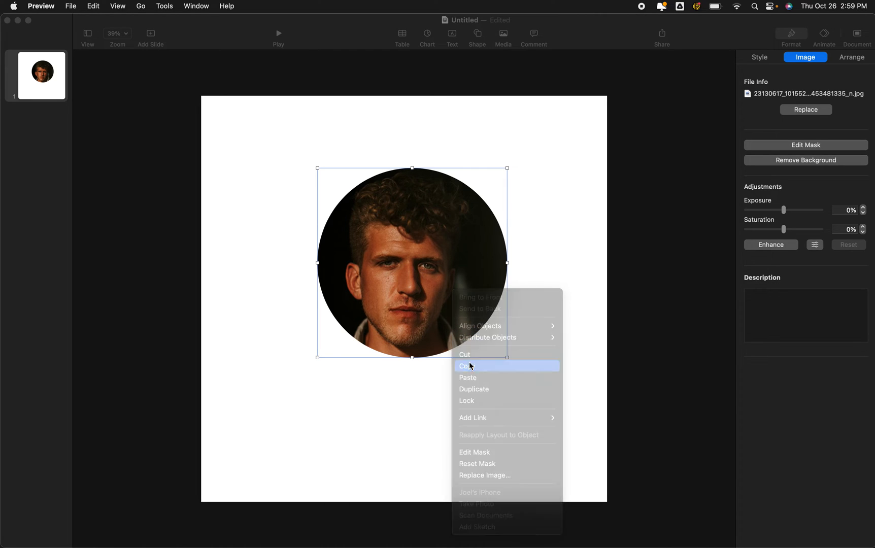
pyautogui.click(484, 475)
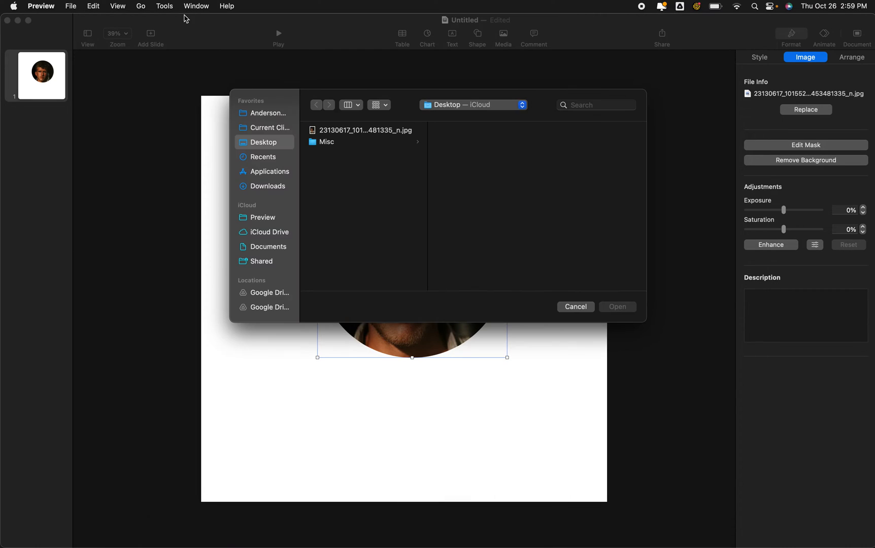
pyautogui.click(70, 6)
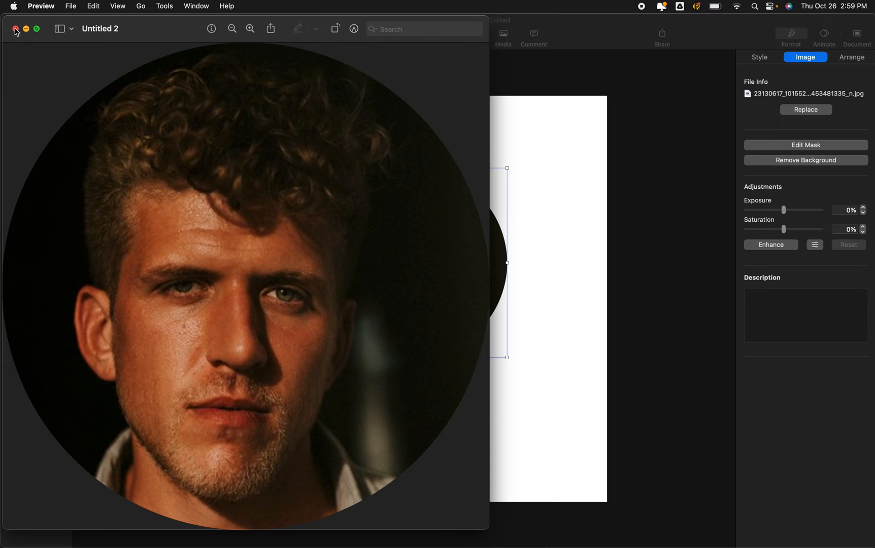
# Save the portrait to the Desktop as a JPEG named 'Joel'.
pyautogui.click(14, 30)
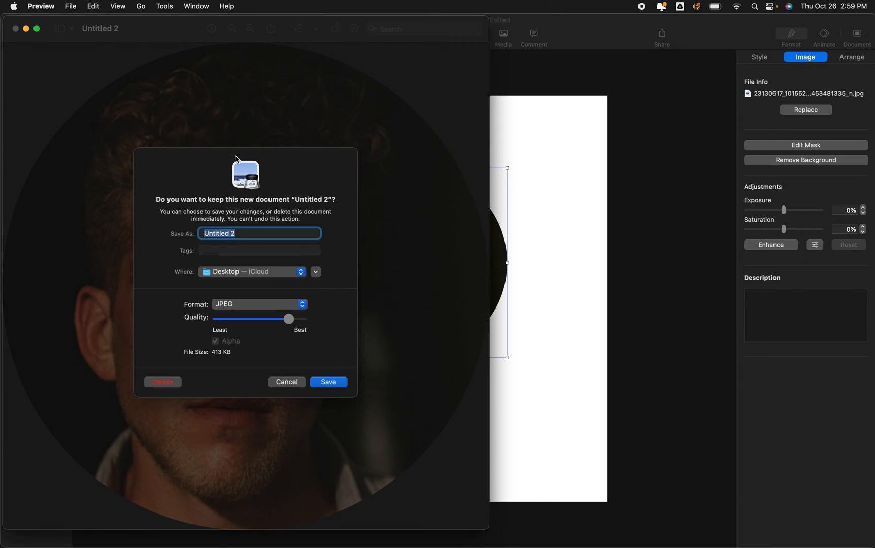
pyautogui.write('Joel')
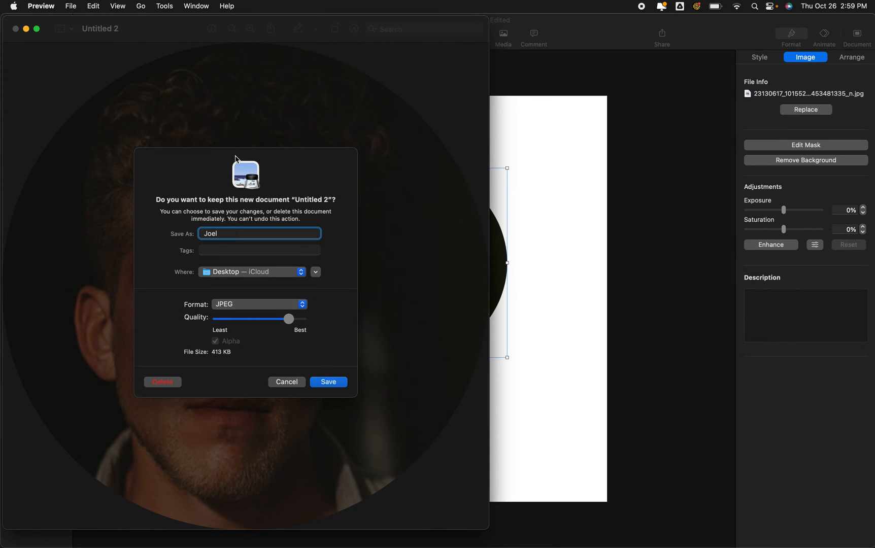
pyautogui.click(328, 381)
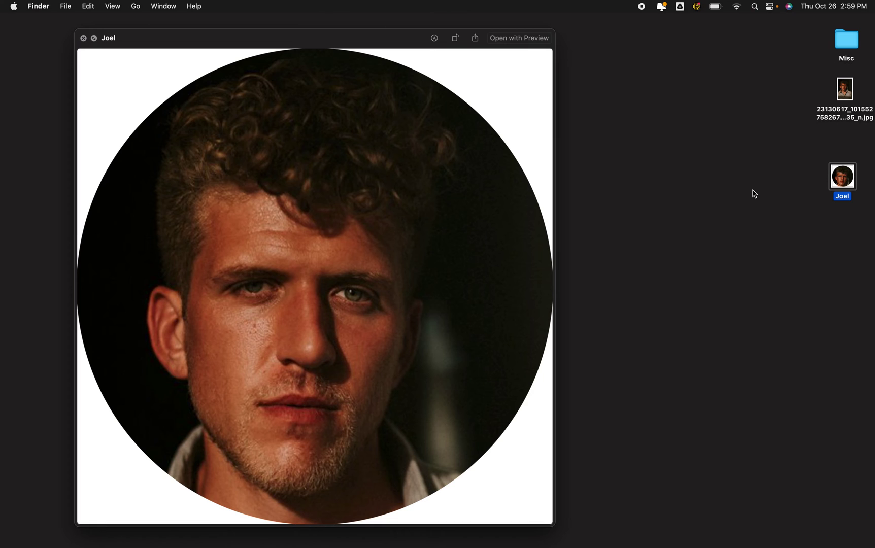
pyautogui.moveTo(111, 99)
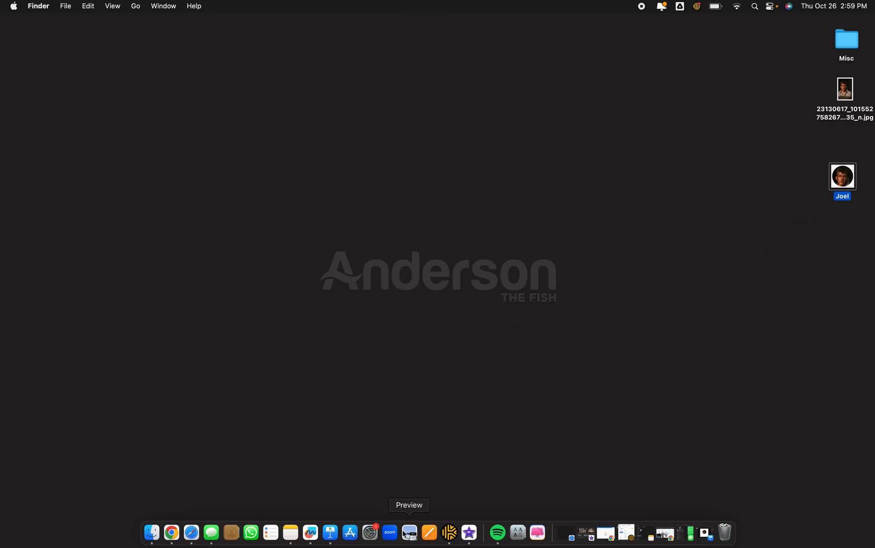
pyautogui.moveTo(331, 528)
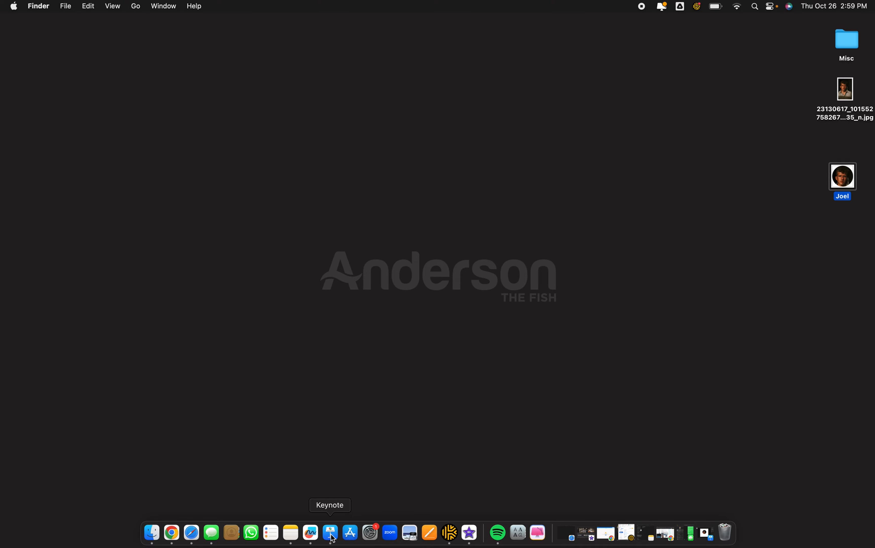
# Switch back to Keynote and select the circular portrait for copying.
pyautogui.click(327, 533)
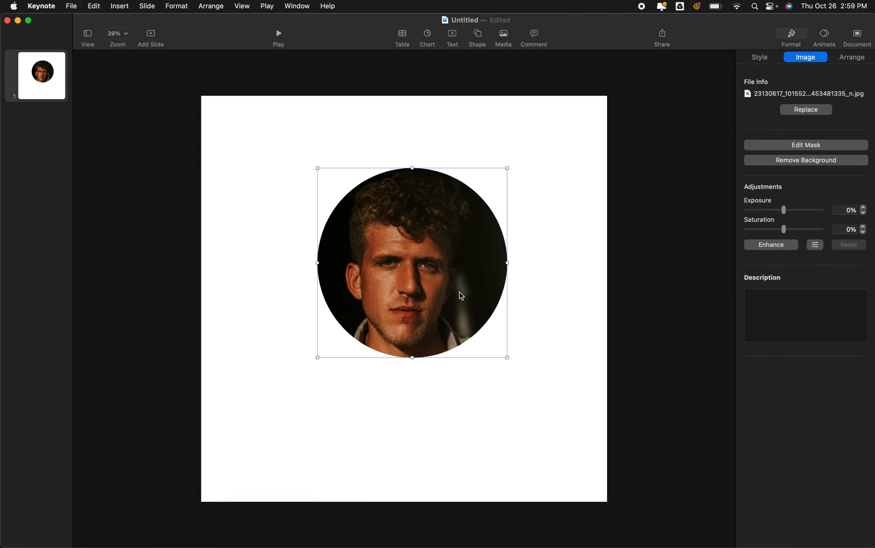
pyautogui.click(806, 109)
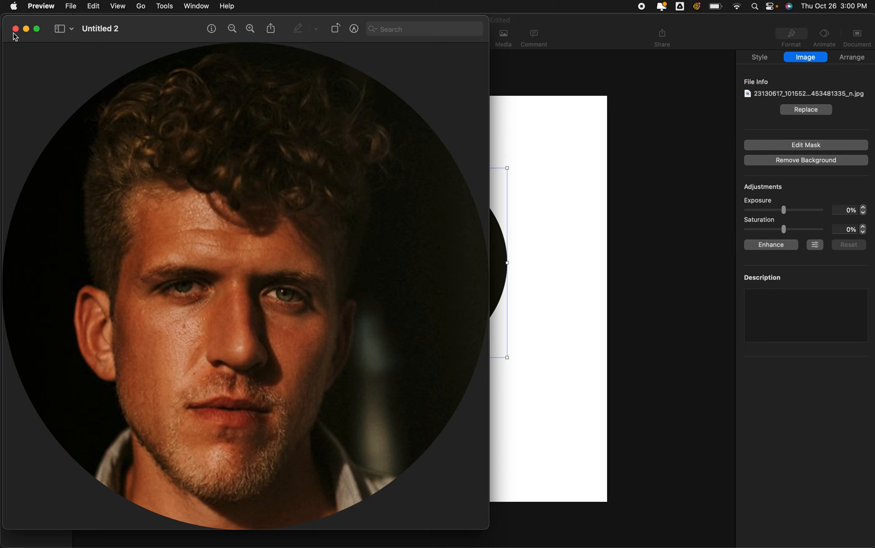
# Save the Untitled 2 portrait to the Desktop as a PNG named 'Joel 2'.
pyautogui.click(16, 30)
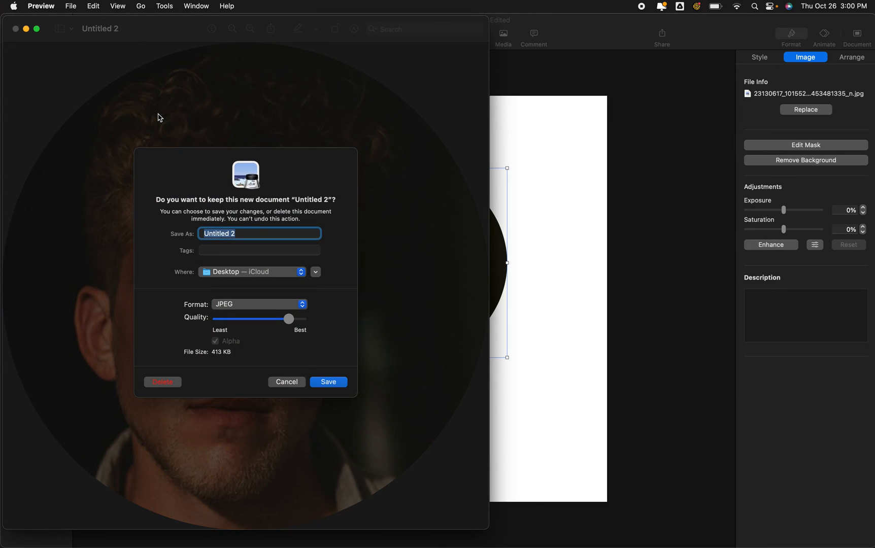
pyautogui.moveTo(309, 307)
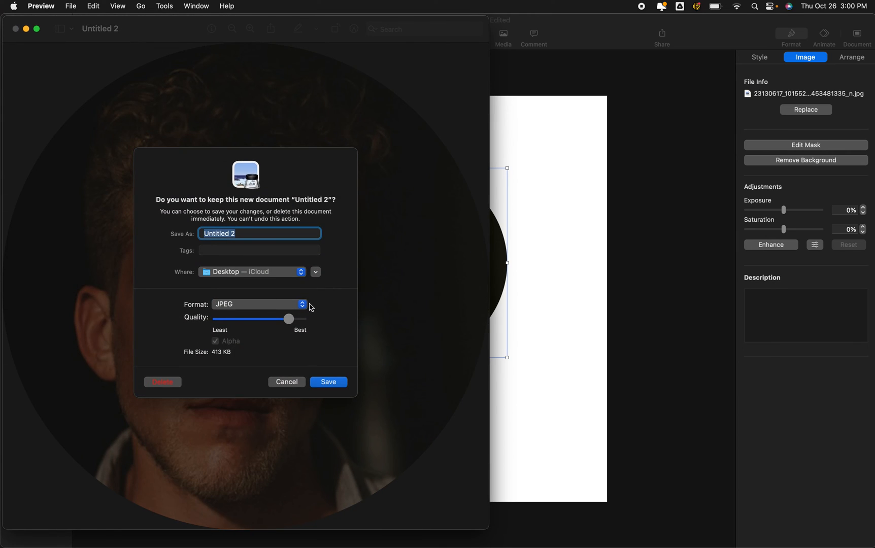
pyautogui.click(259, 304)
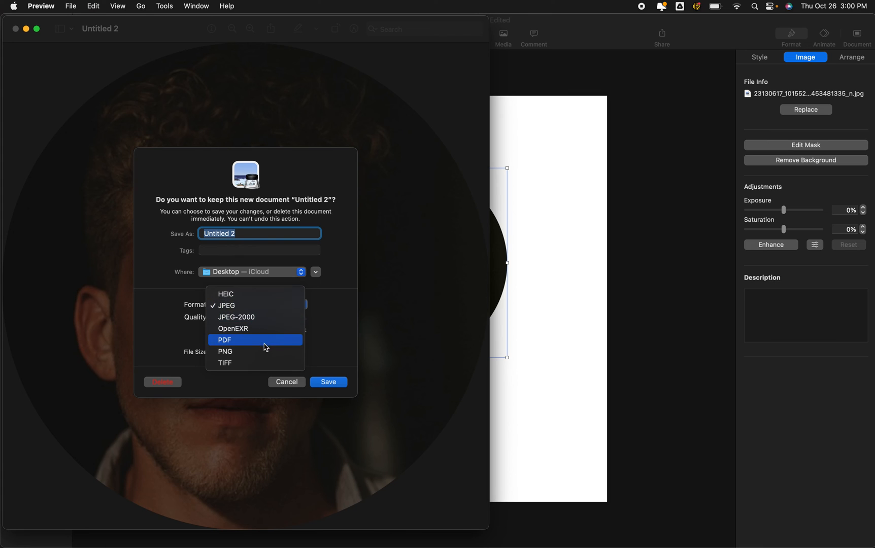
pyautogui.click(225, 352)
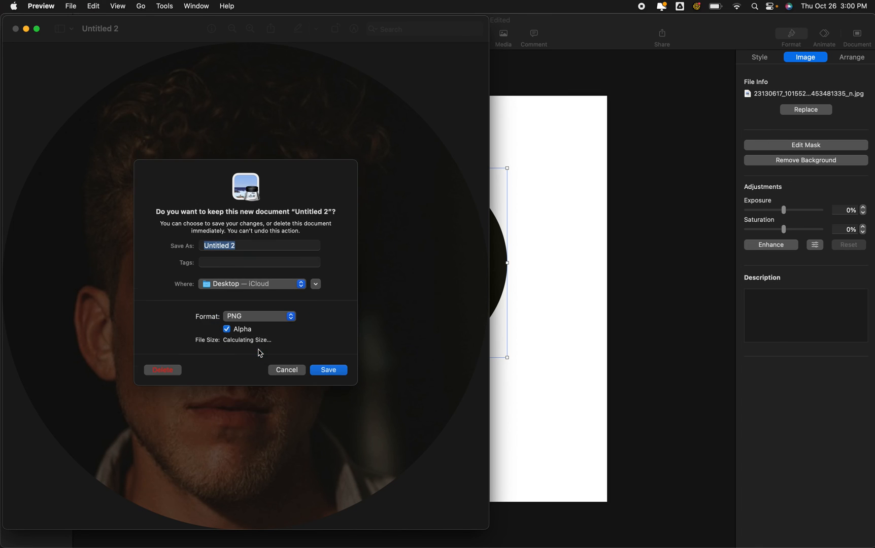
pyautogui.write('Joel 2')
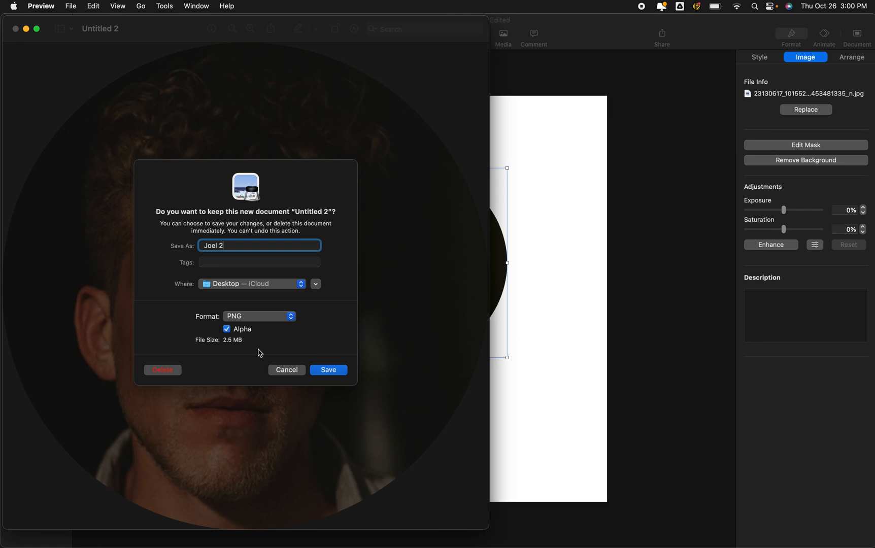
pyautogui.click(328, 369)
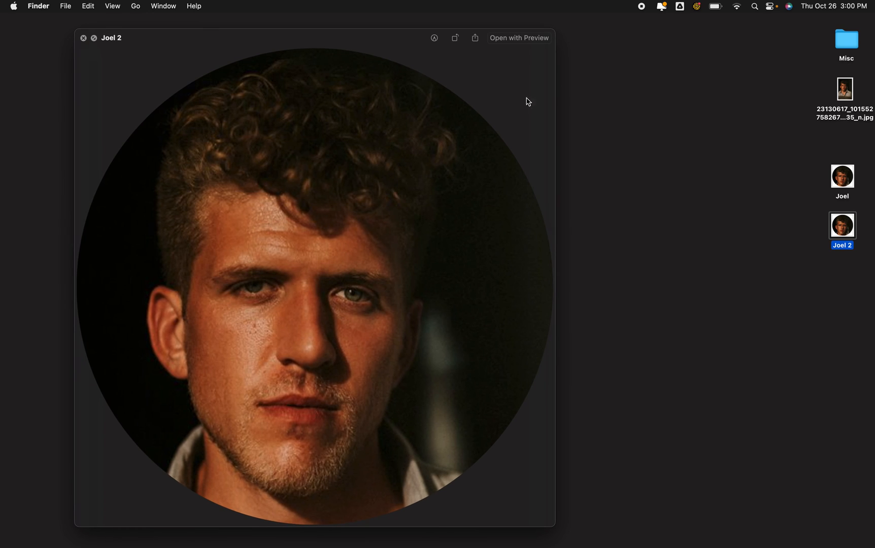
pyautogui.moveTo(142, 55)
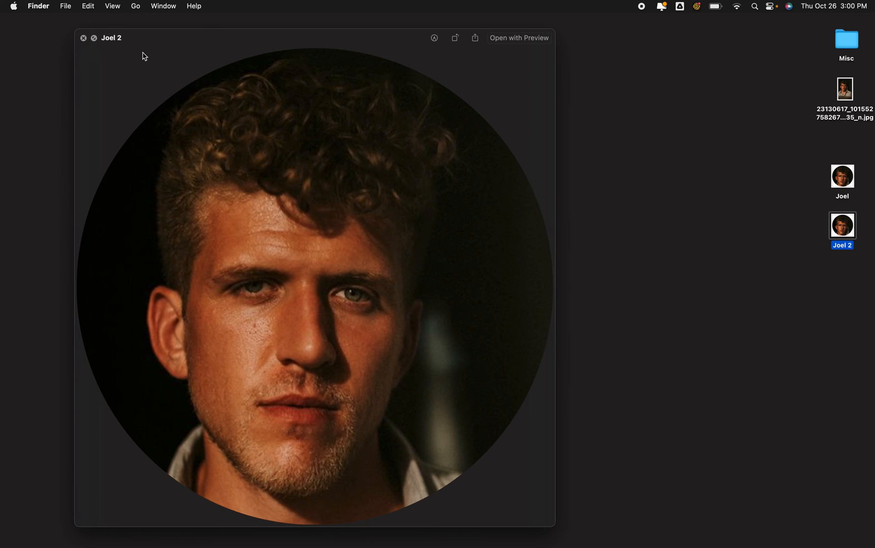
pyautogui.moveTo(116, 101)
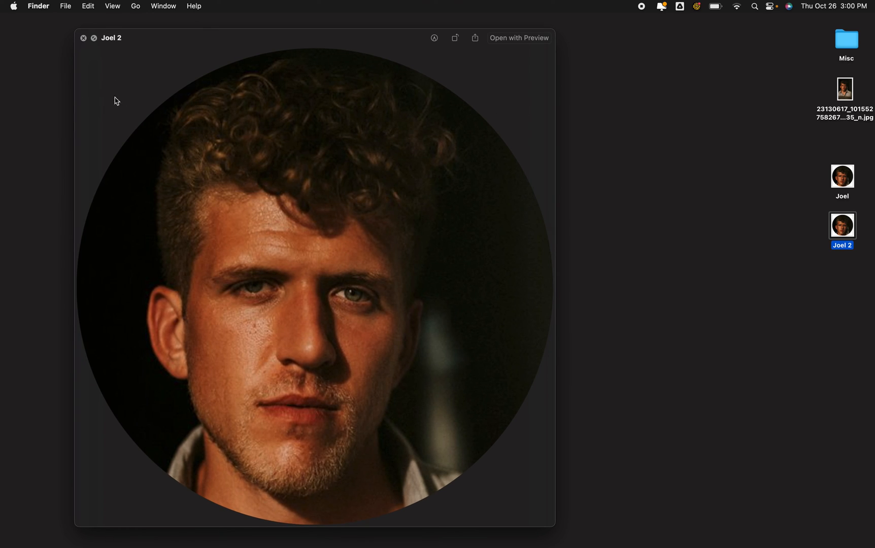
pyautogui.moveTo(485, 315)
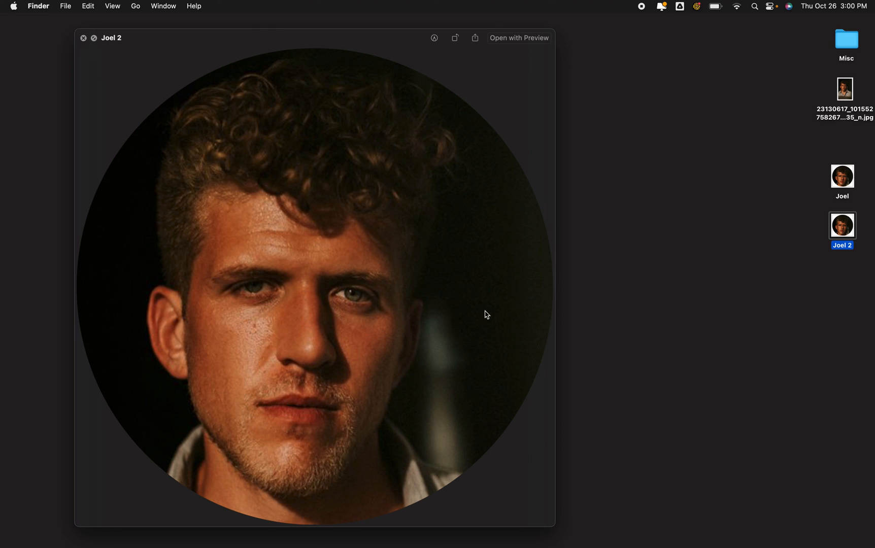
# Close the Joel 2 Quick Look preview and deselect the file on the desktop.
pyautogui.click(84, 38)
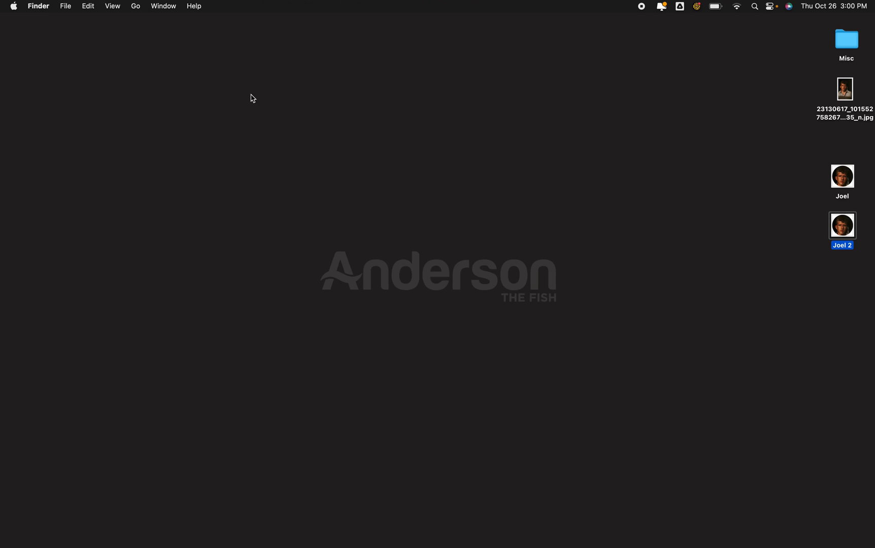
pyautogui.click(285, 100)
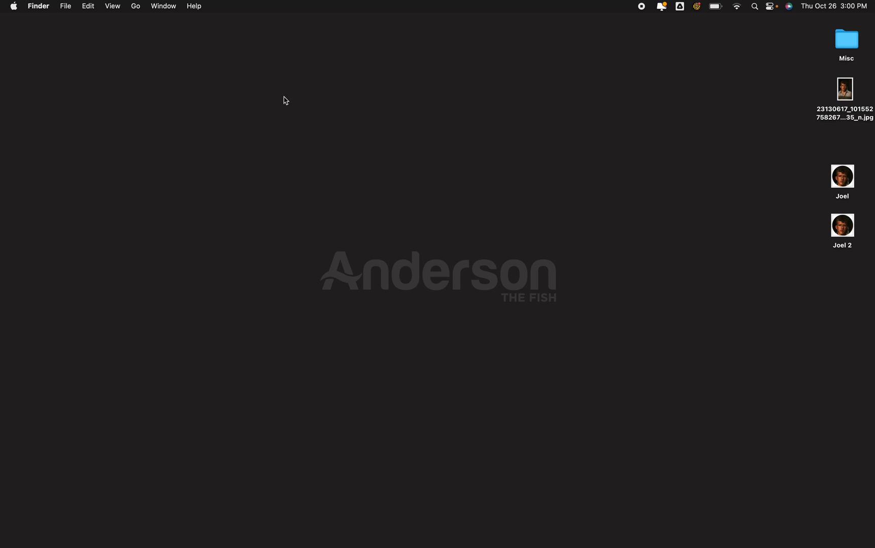
pyautogui.moveTo(499, 120)
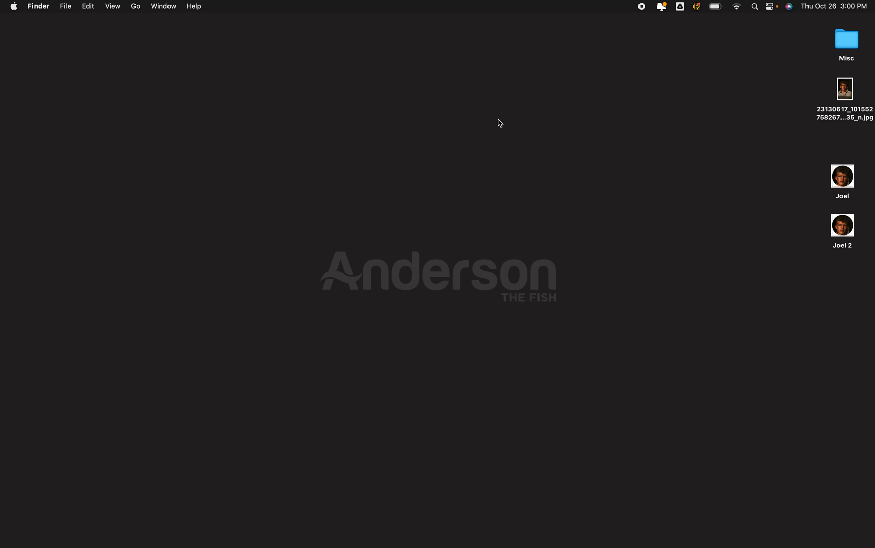
pyautogui.moveTo(608, 4)
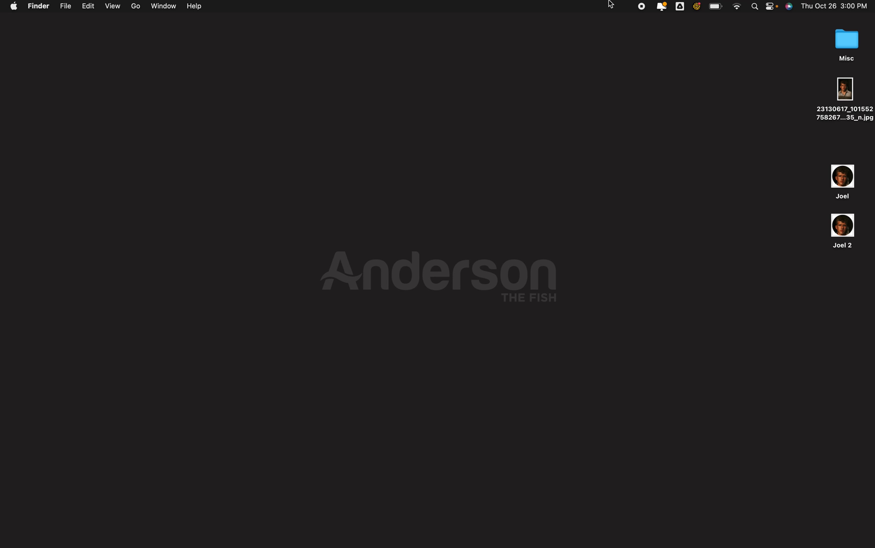